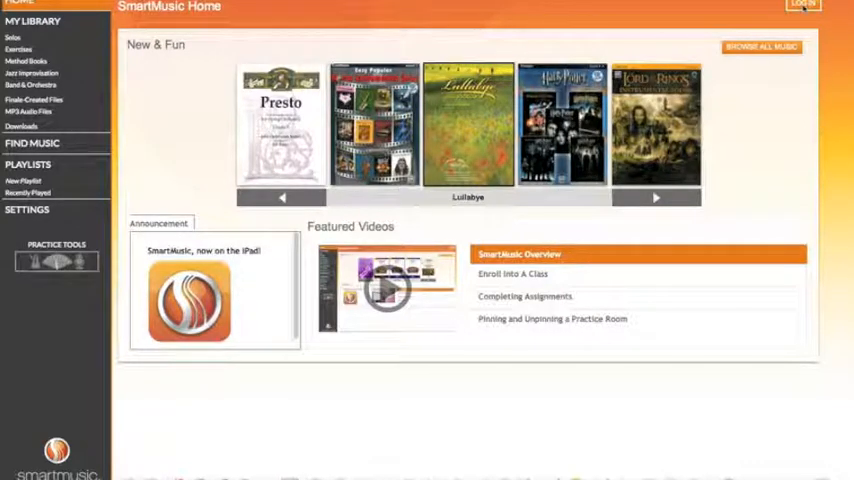
Enter the student's email address and password in the existing-customer login fields.
left_click(804, 4)
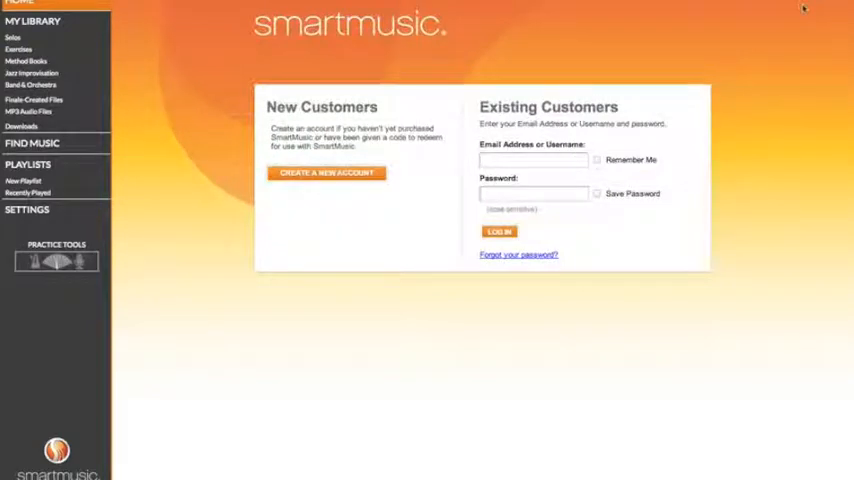
left_click(532, 160)
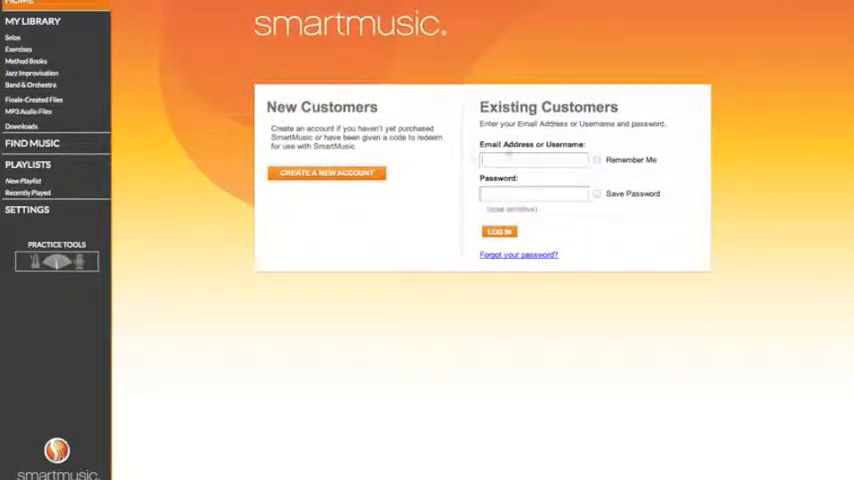
left_click(532, 160)
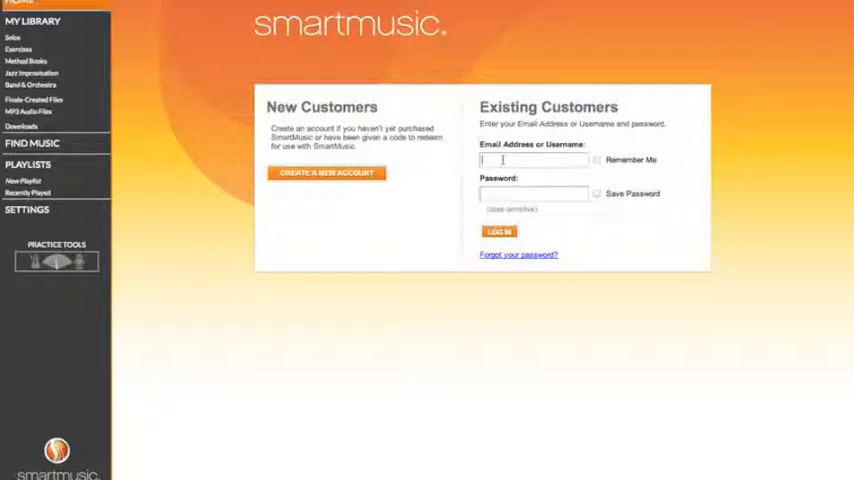
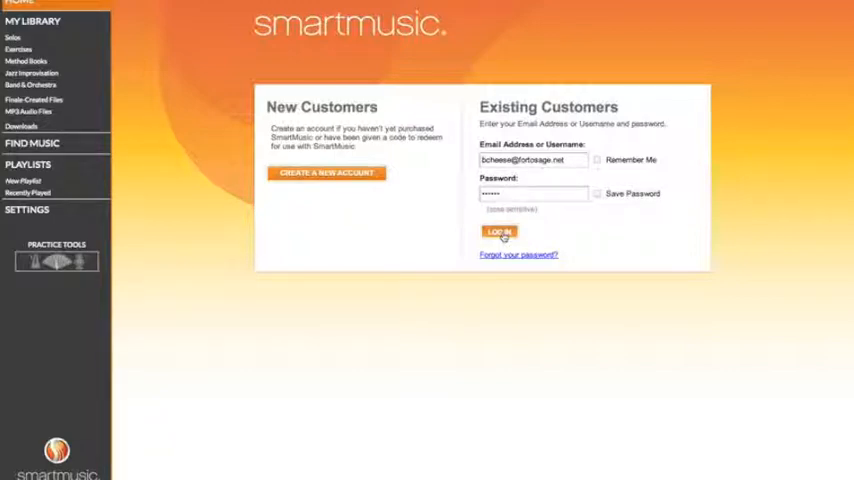
Log in and go to the Fifth Grade Beginning Band class from My Home.
left_click(500, 232)
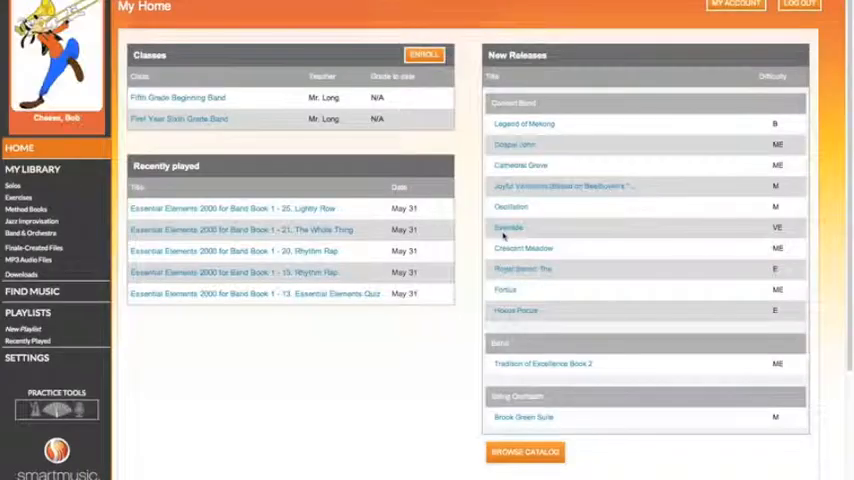
mouse_move(336, 320)
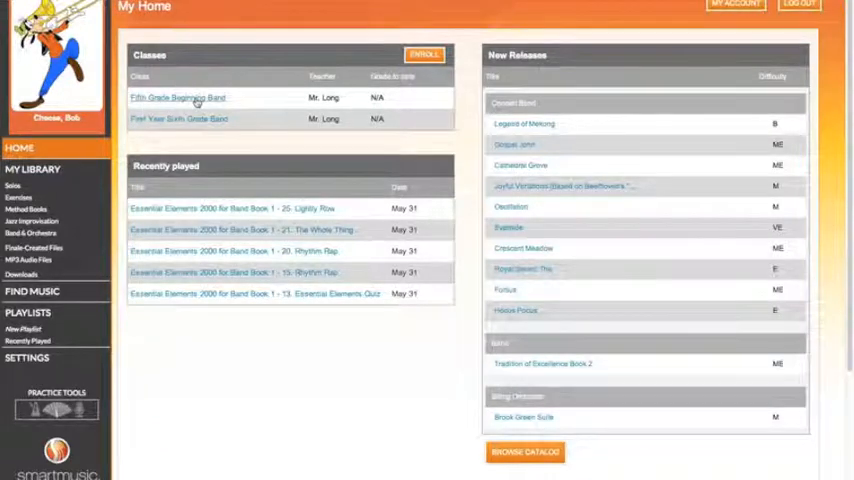
left_click(178, 96)
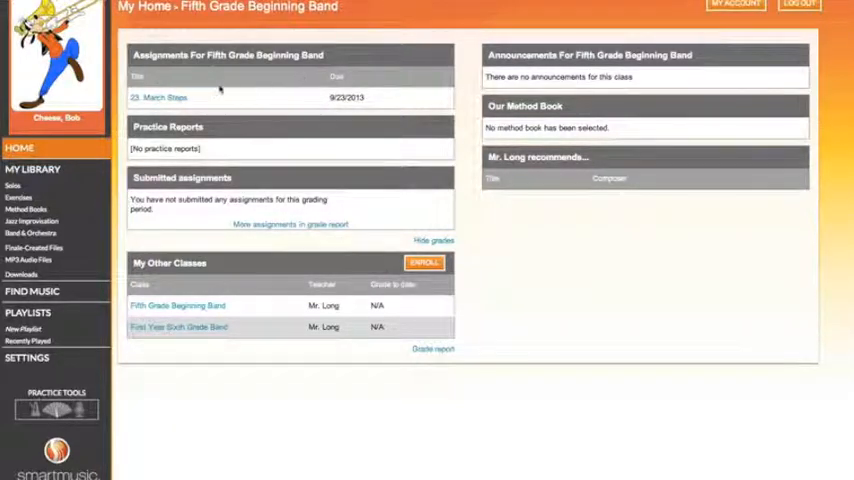
mouse_move(208, 88)
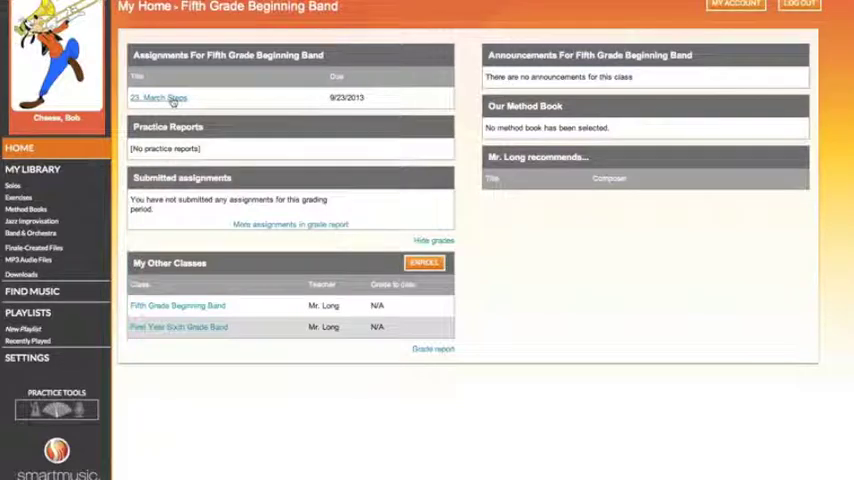
View the 23. March Steps assignment details with due date, tempo and Mr. Long's instructions.
left_click(158, 96)
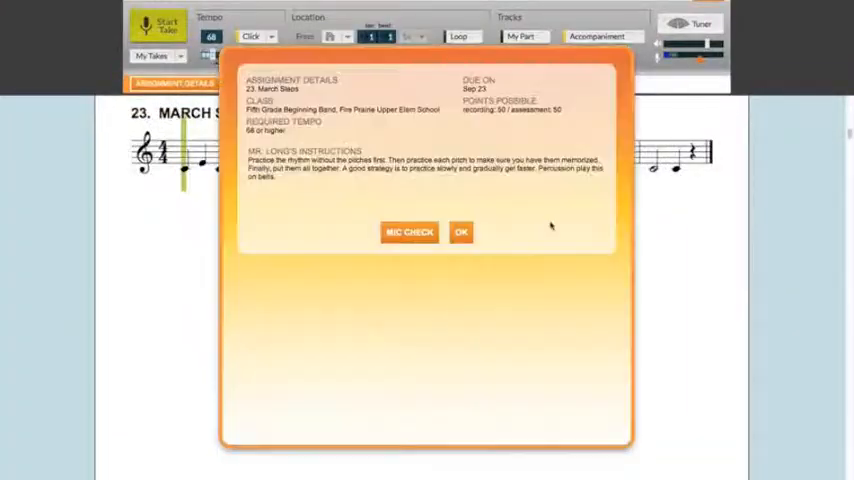
mouse_move(572, 280)
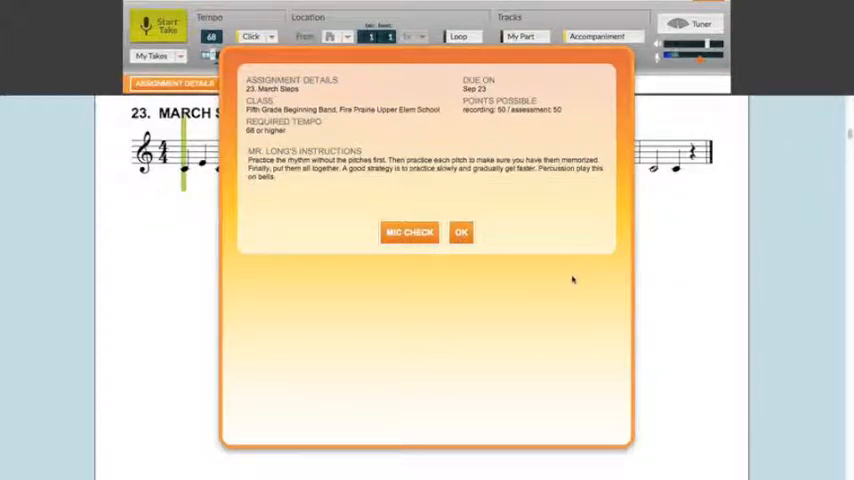
mouse_move(564, 244)
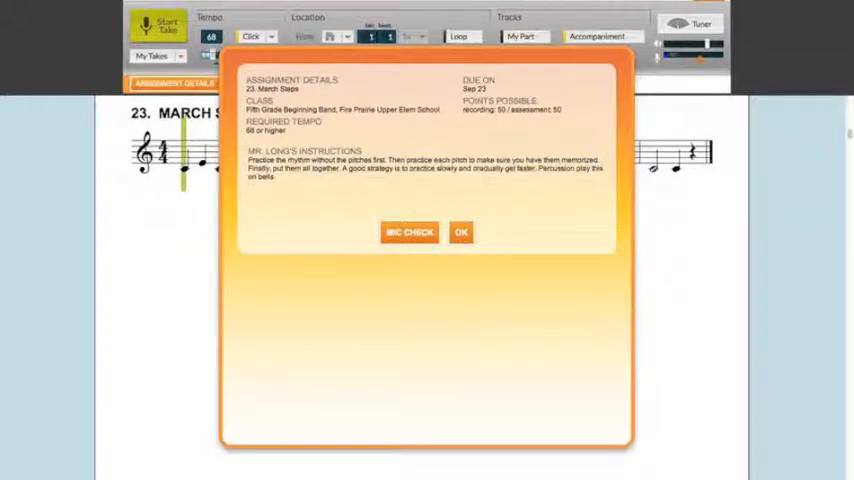
mouse_move(408, 232)
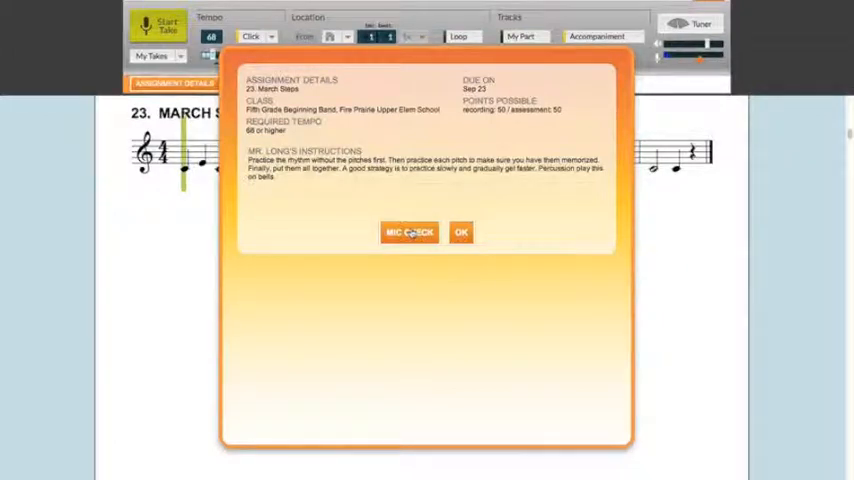
Run the clarinet mic check through calibration and continue back to the March Steps music.
left_click(408, 232)
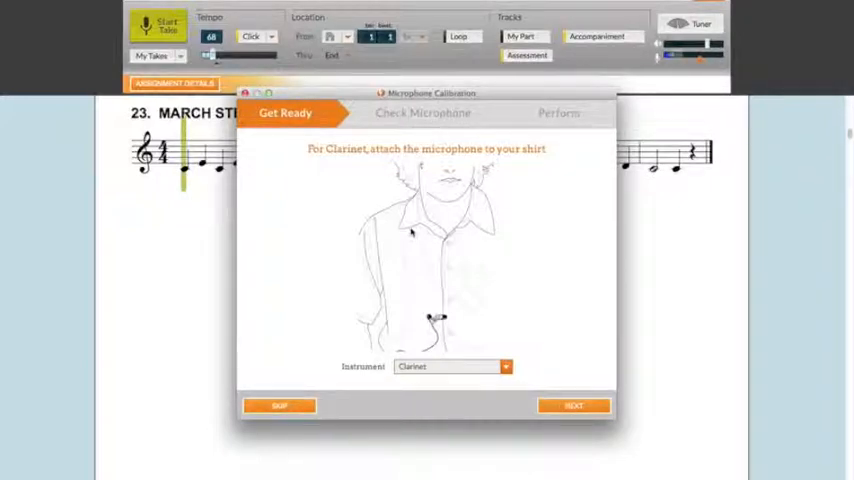
mouse_move(556, 228)
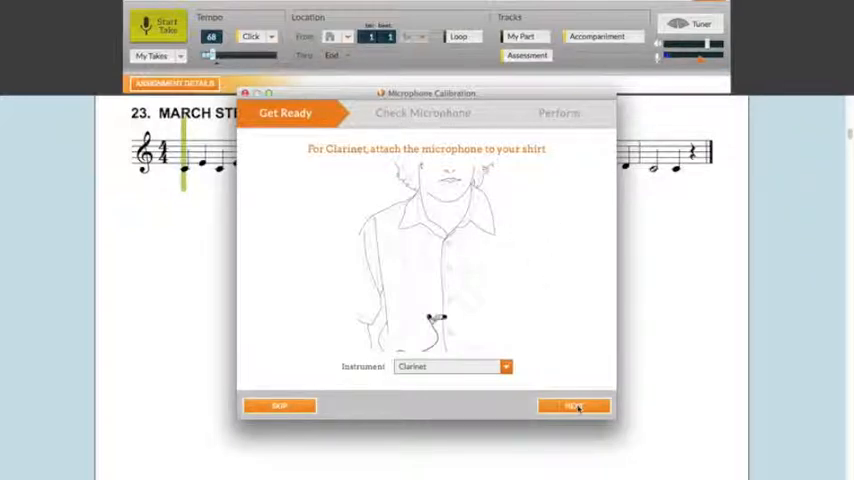
left_click(574, 406)
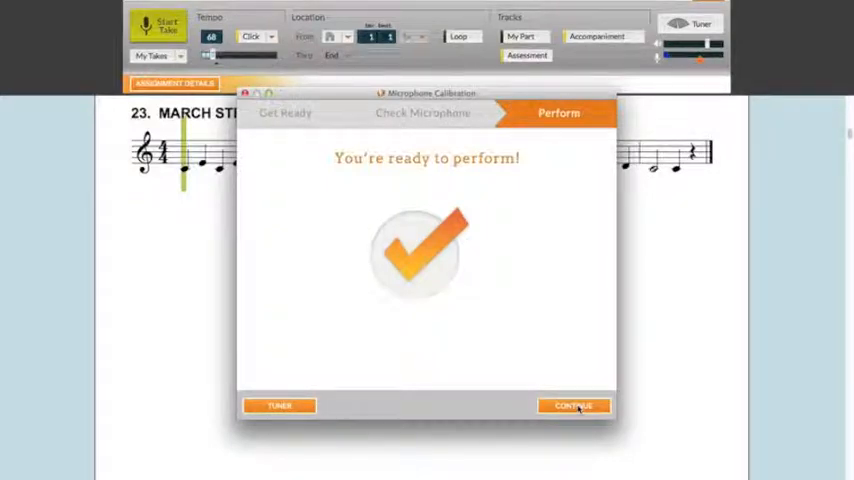
left_click(572, 404)
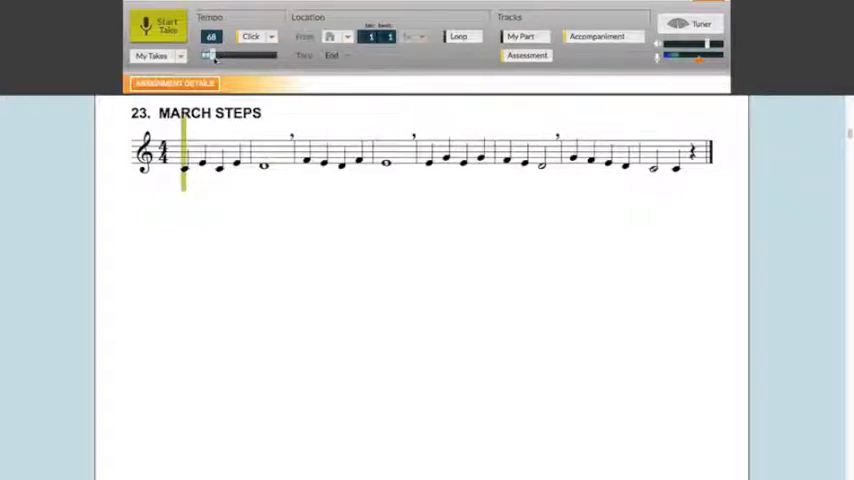
Adjust the tempo slider to 75 and record a performance take of March Steps.
left_click_drag(208, 56, 216, 56)
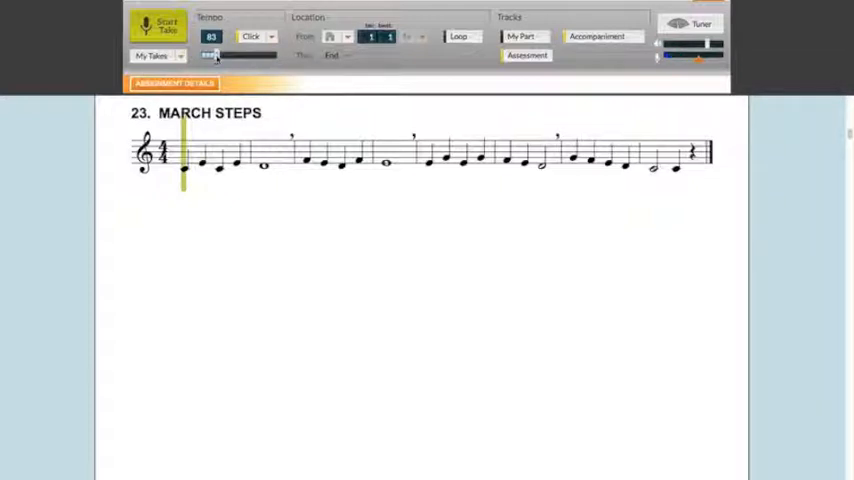
left_click_drag(220, 56, 212, 56)
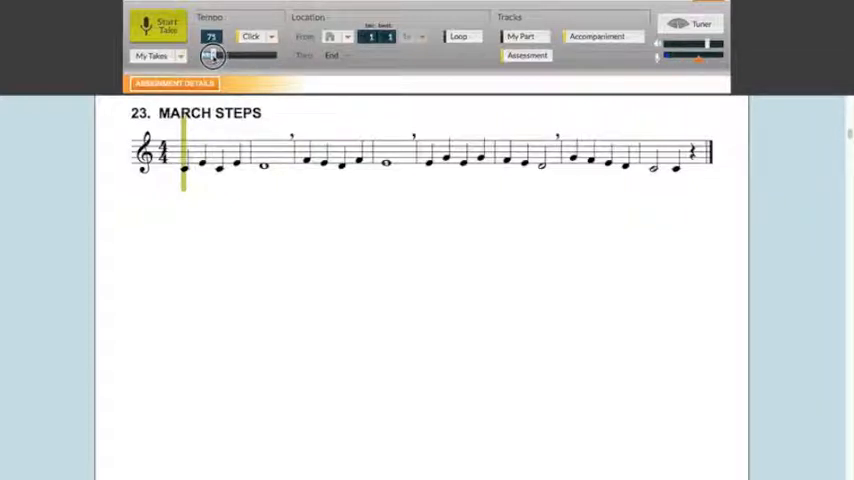
left_click(212, 56)
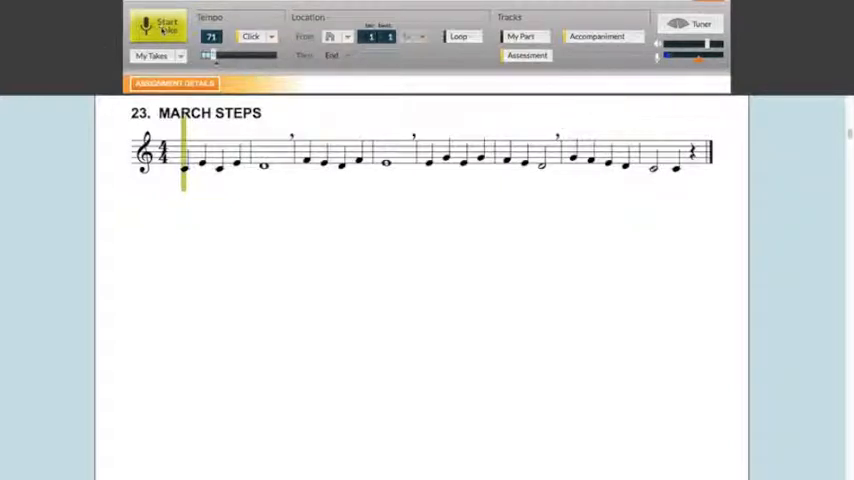
left_click(156, 24)
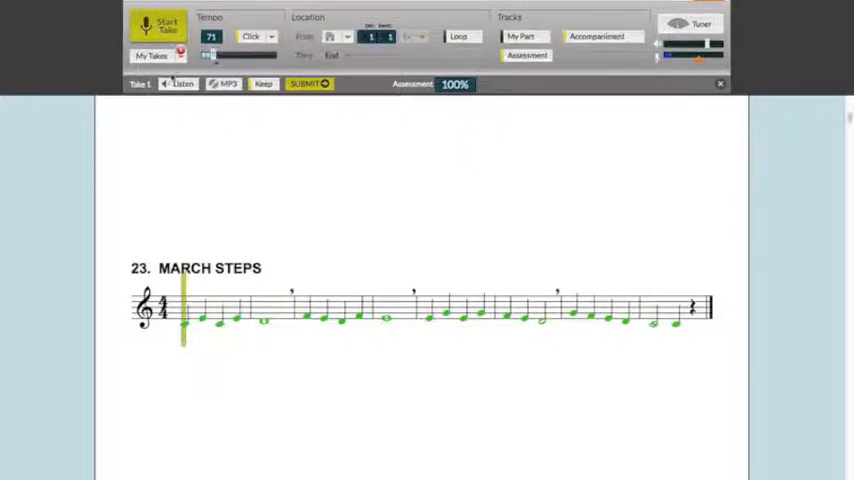
Select the 100% take from My Takes and submit it for the assignment.
left_click(152, 56)
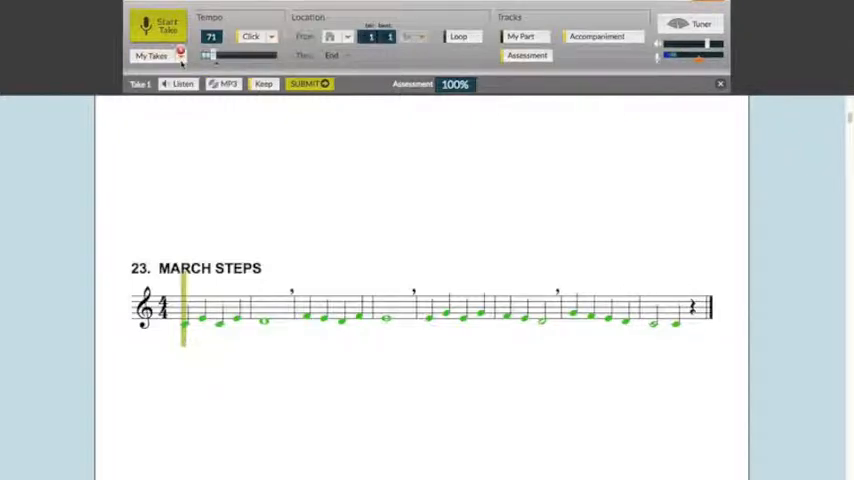
left_click(152, 56)
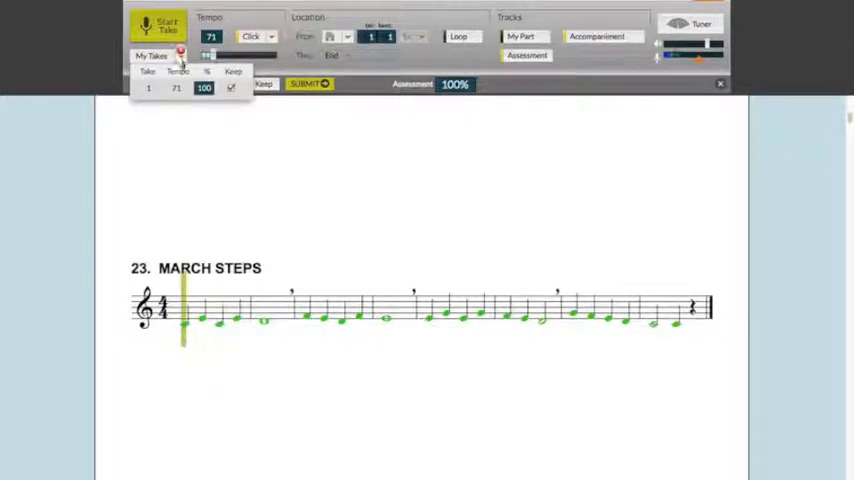
left_click(148, 88)
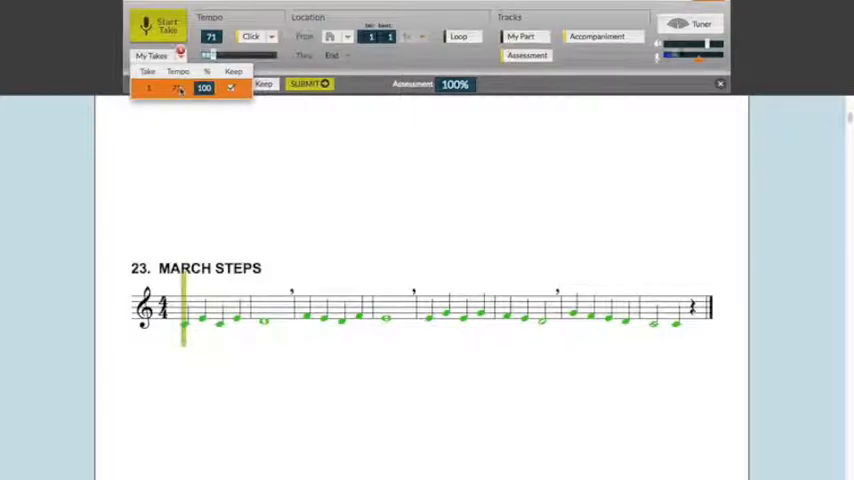
left_click(152, 56)
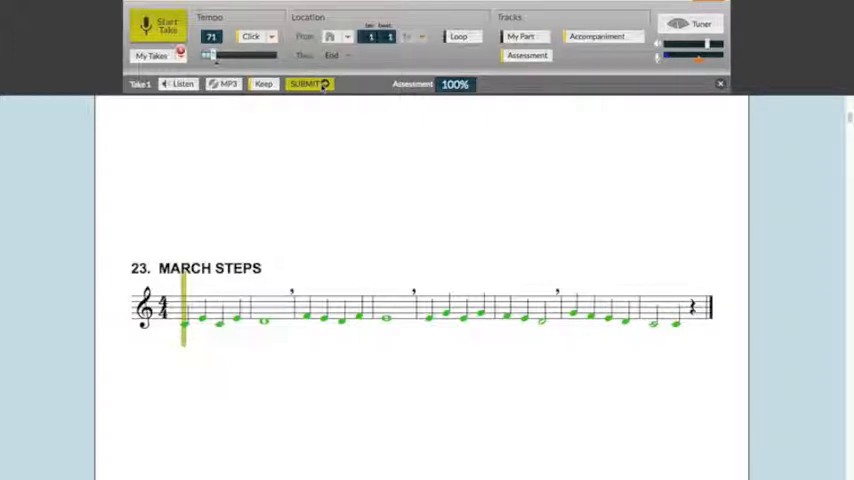
left_click(304, 84)
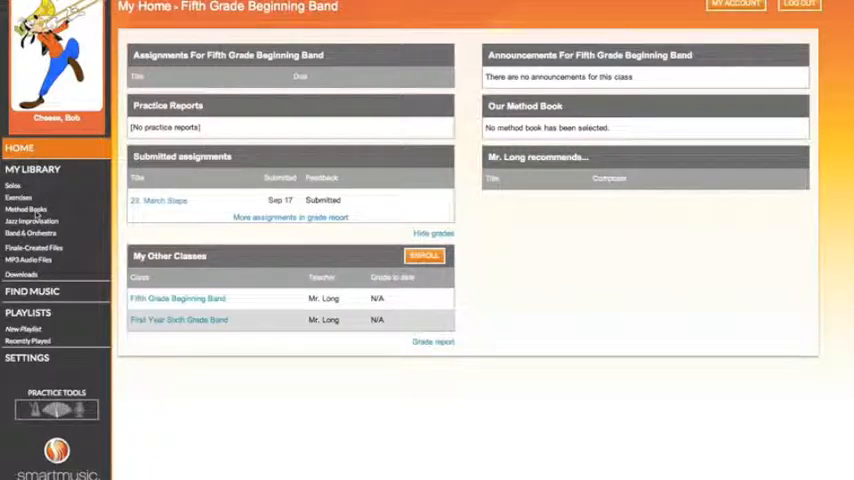
Go to Method Books and load an exercise from Essential Elements 2000 for Band Book 1.
left_click(24, 208)
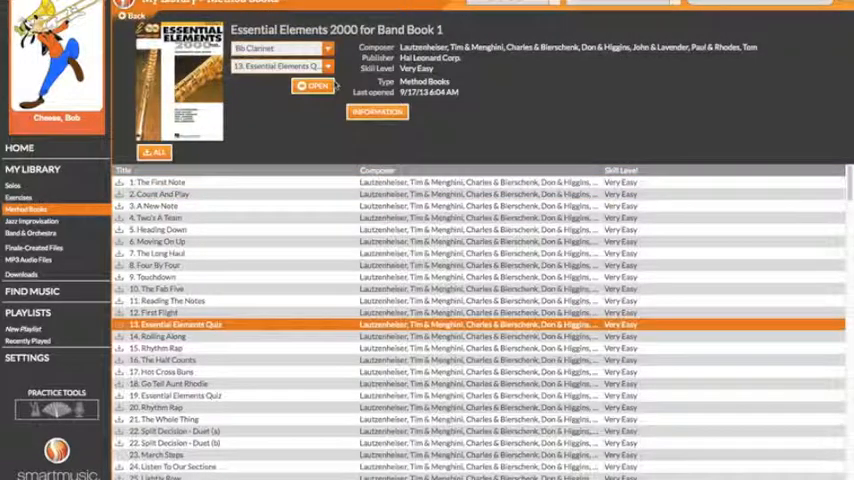
left_click(316, 86)
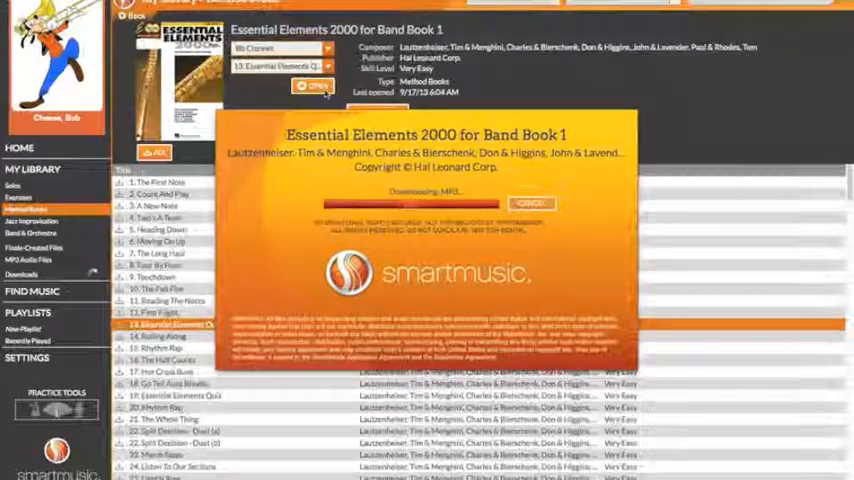